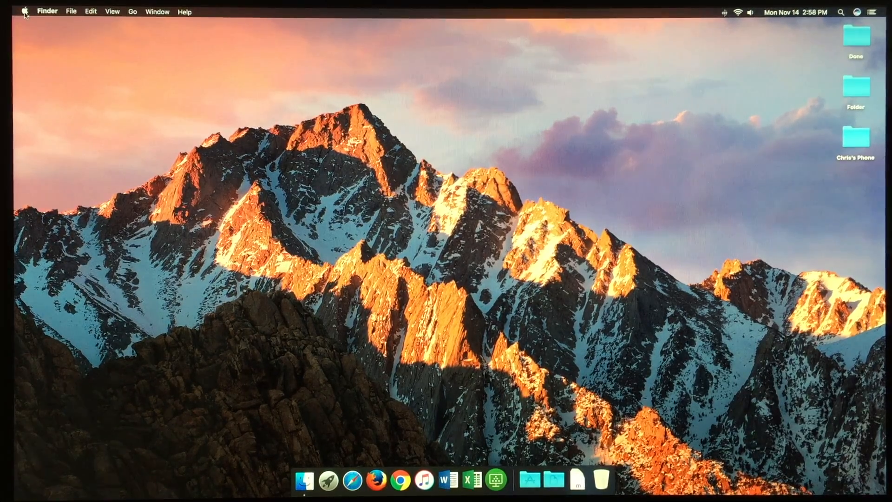
# Step: View the iMac overview, reveal the 10.12.1 build 16B2555, and show display details
pyautogui.click(25, 11)
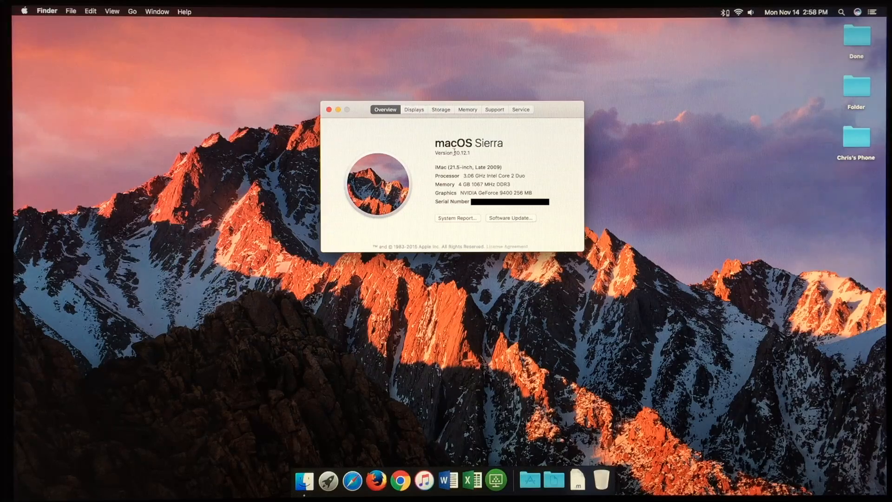
pyautogui.click(458, 152)
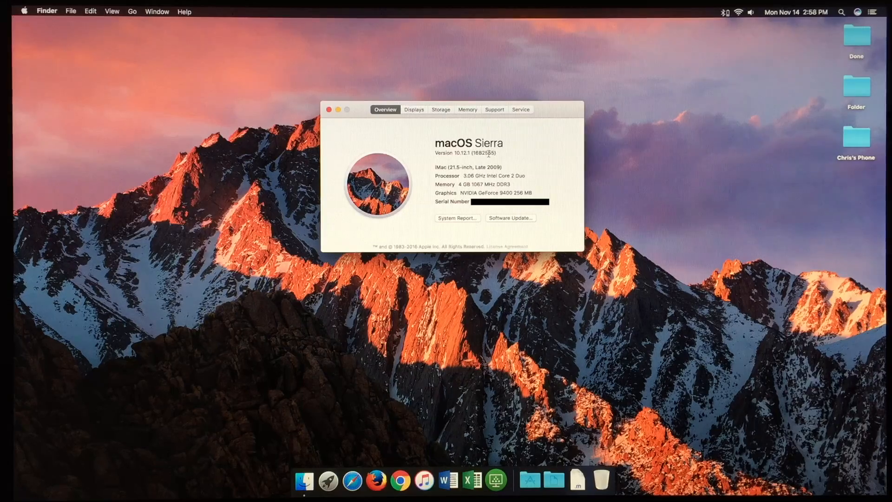
pyautogui.click(413, 109)
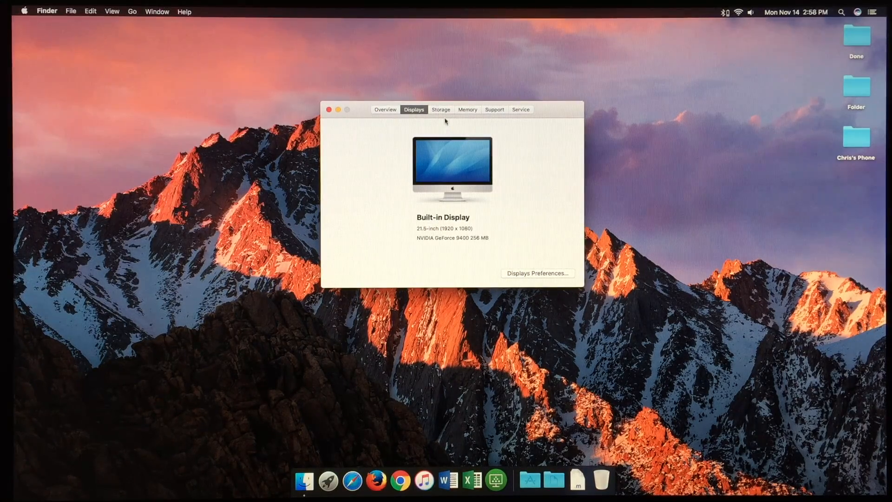
pyautogui.moveTo(479, 125)
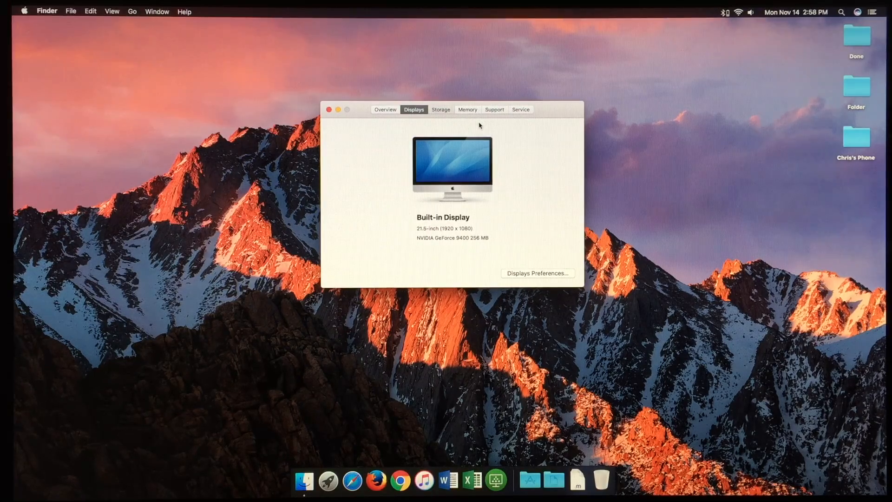
# Step: Review storage (459 GB free of 499 GB), memory and service tabs, then close About This Mac
pyautogui.click(441, 109)
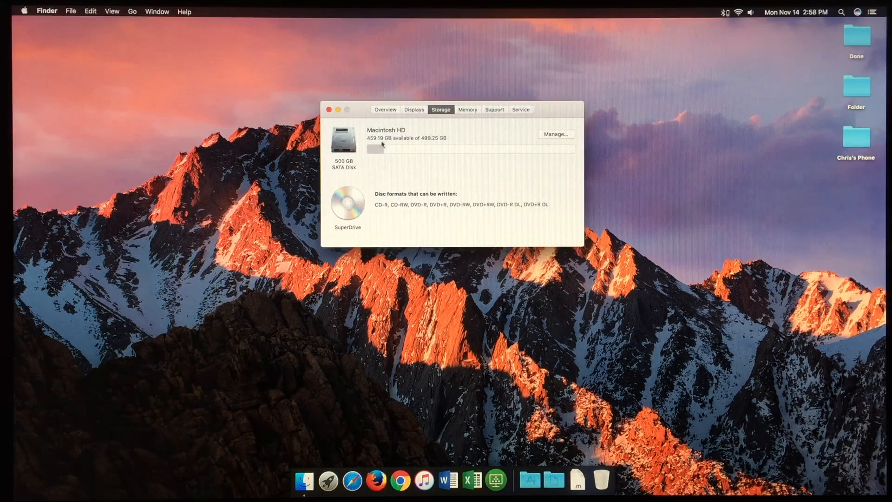
pyautogui.moveTo(519, 200)
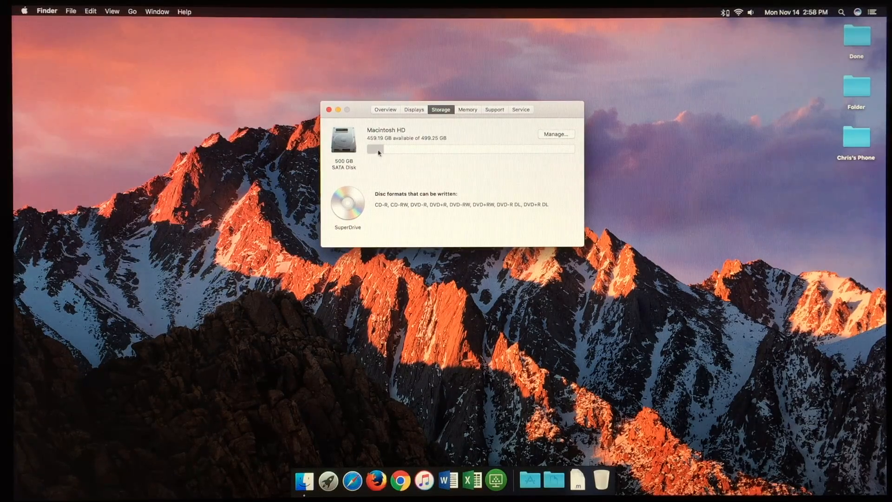
pyautogui.moveTo(595, 145)
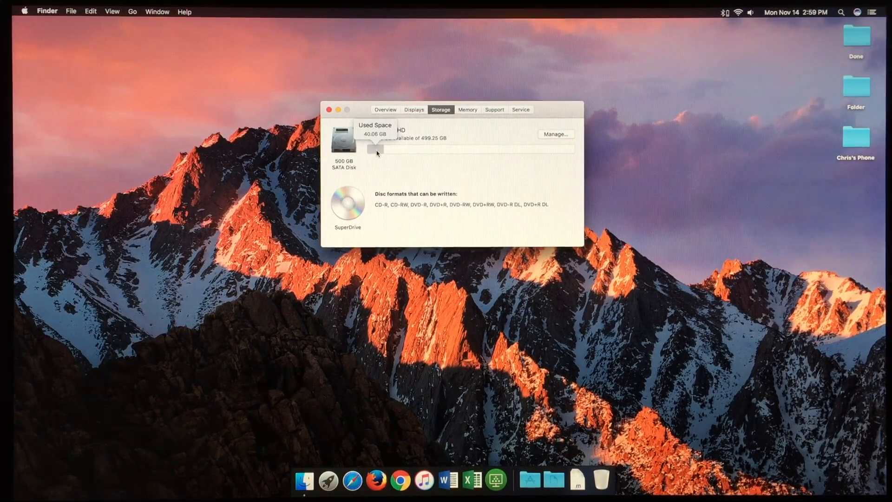
pyautogui.click(467, 109)
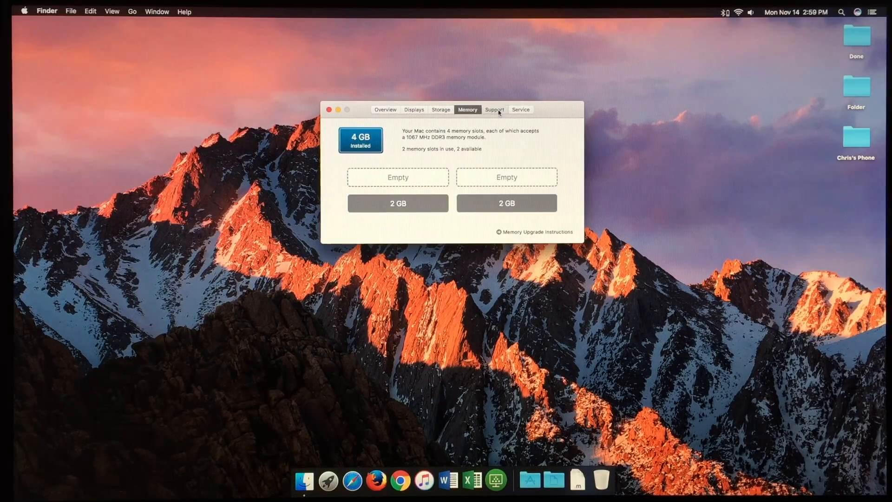
pyautogui.click(520, 110)
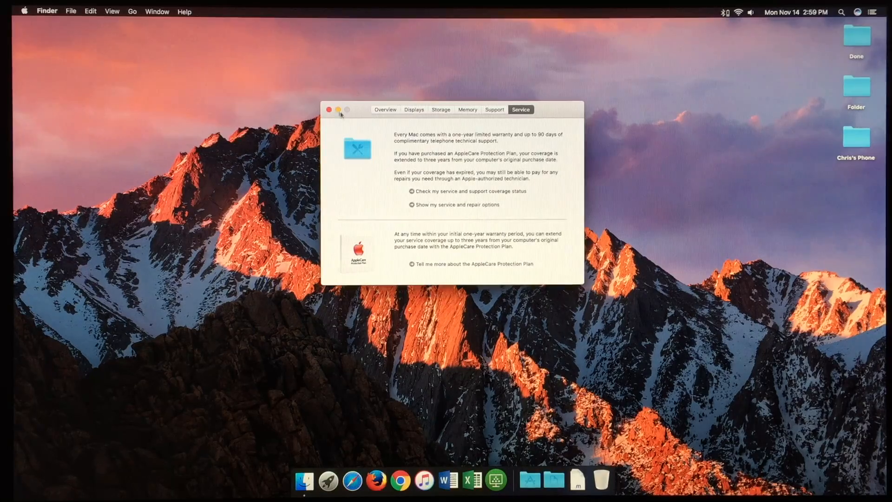
pyautogui.click(384, 109)
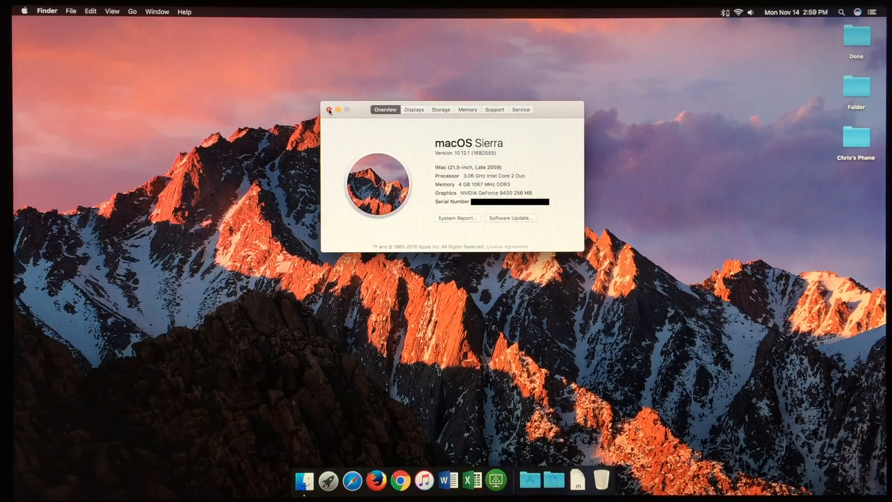
pyautogui.click(329, 110)
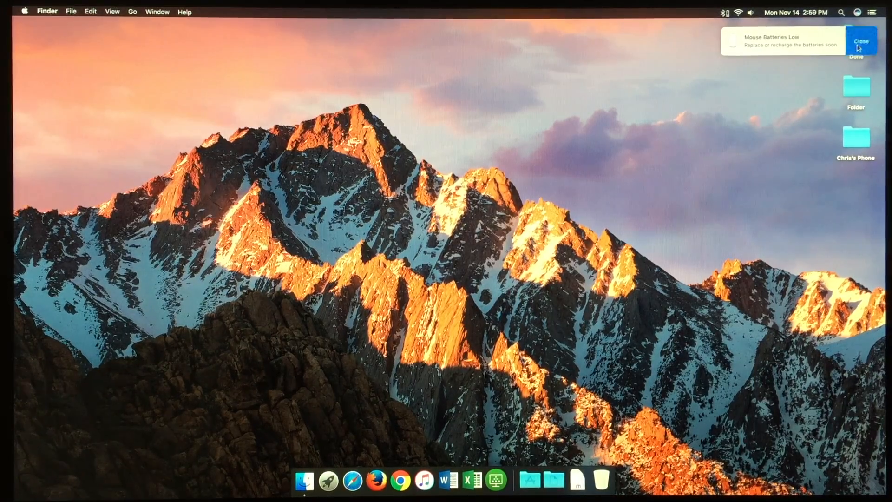
# Step: Dismiss the low mouse battery notice and bring up the Launchpad app grid
pyautogui.click(862, 40)
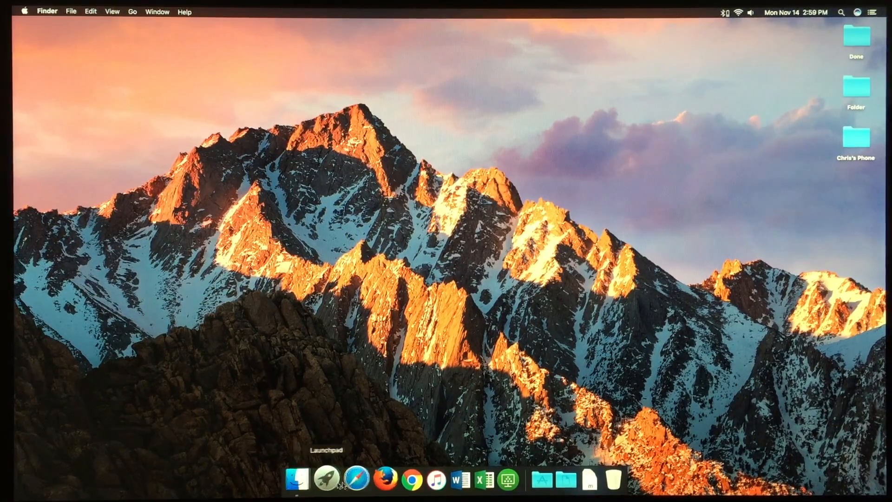
pyautogui.click(327, 478)
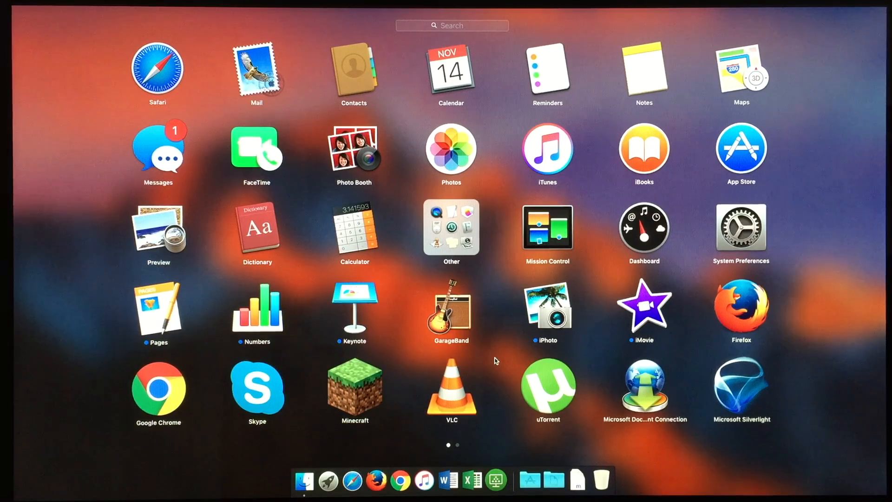
pyautogui.moveTo(492, 361)
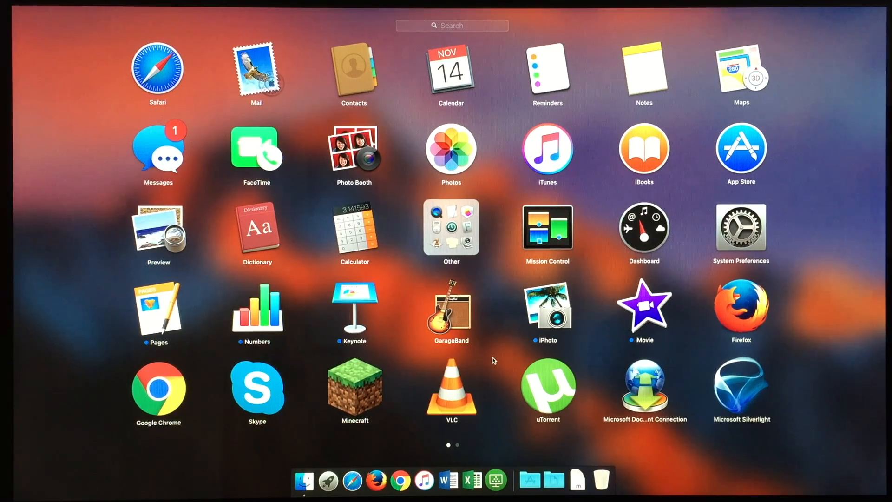
pyautogui.moveTo(529, 476)
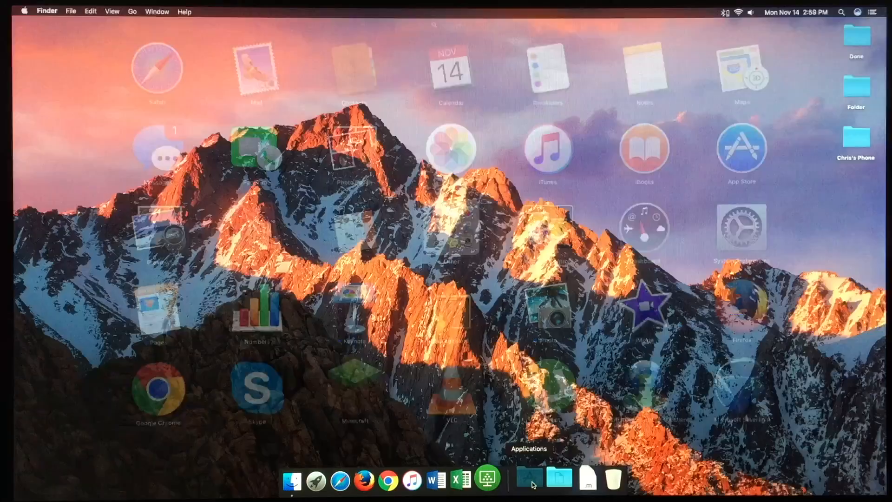
# Step: Open the Applications stack from the Dock and scroll through its app icons
pyautogui.click(528, 477)
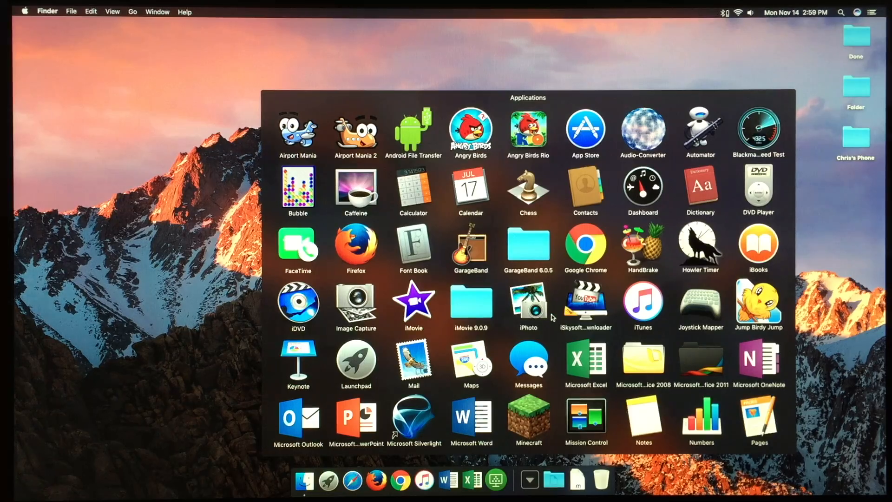
pyautogui.scroll(-3)
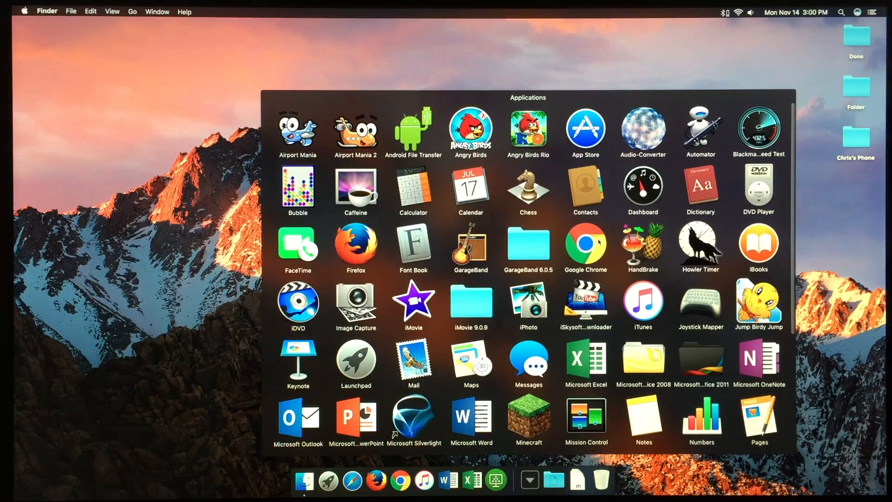
pyautogui.scroll(-3)
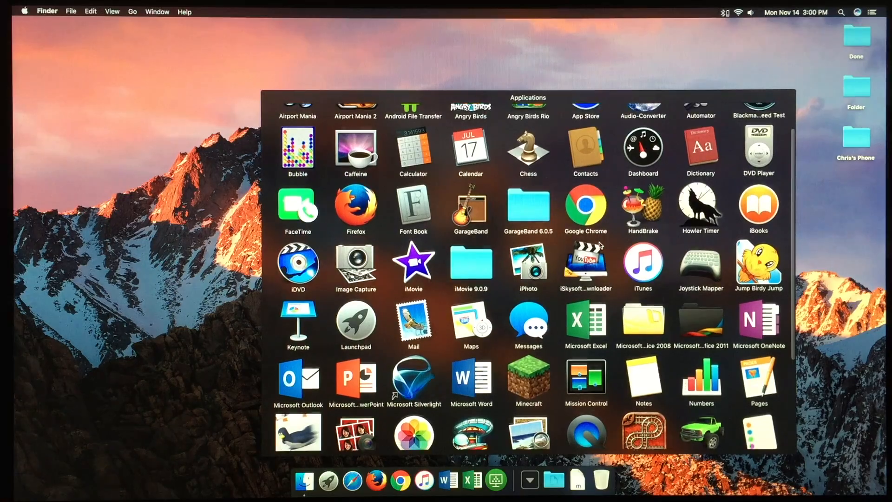
pyautogui.scroll(-3)
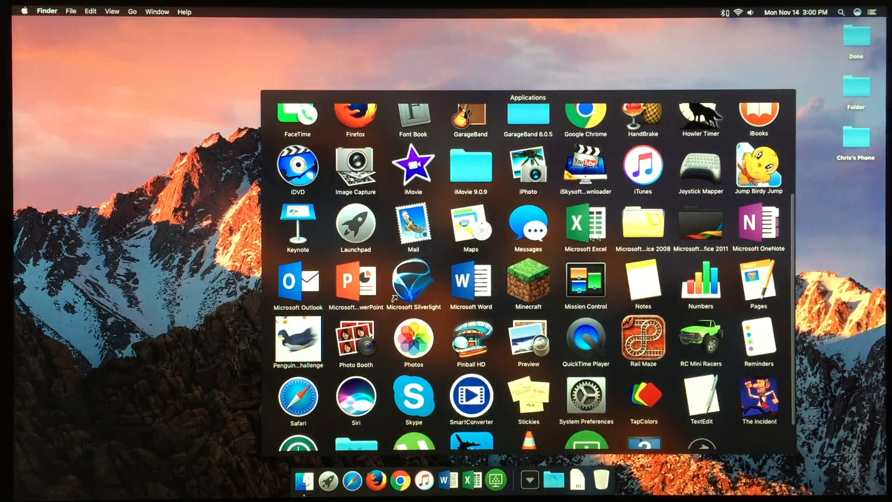
pyautogui.scroll(-3)
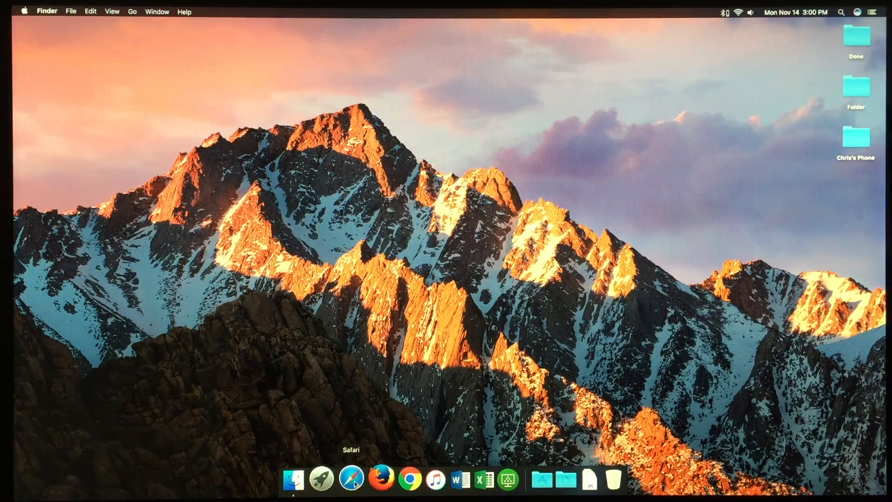
pyautogui.moveTo(375, 476)
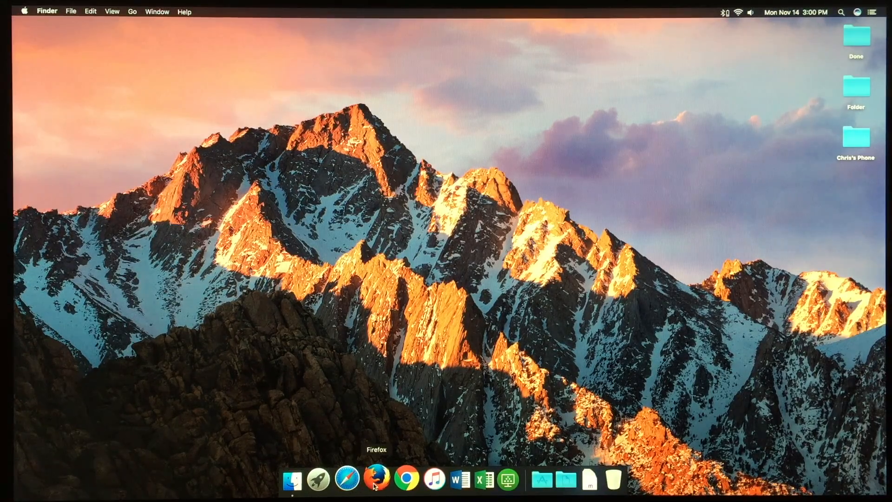
pyautogui.moveTo(401, 477)
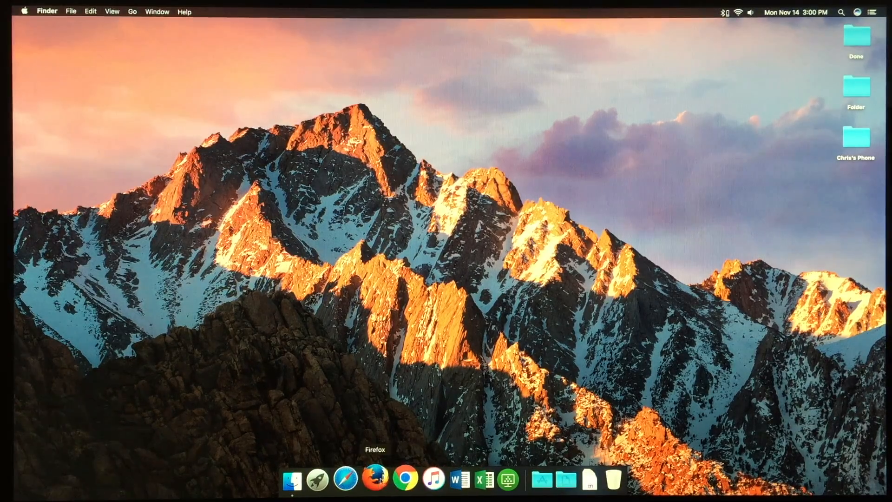
pyautogui.moveTo(390, 442)
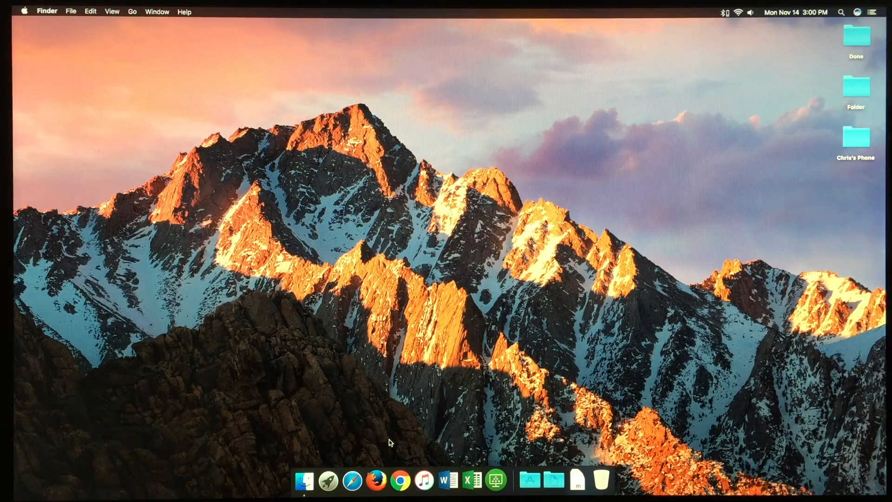
pyautogui.moveTo(352, 479)
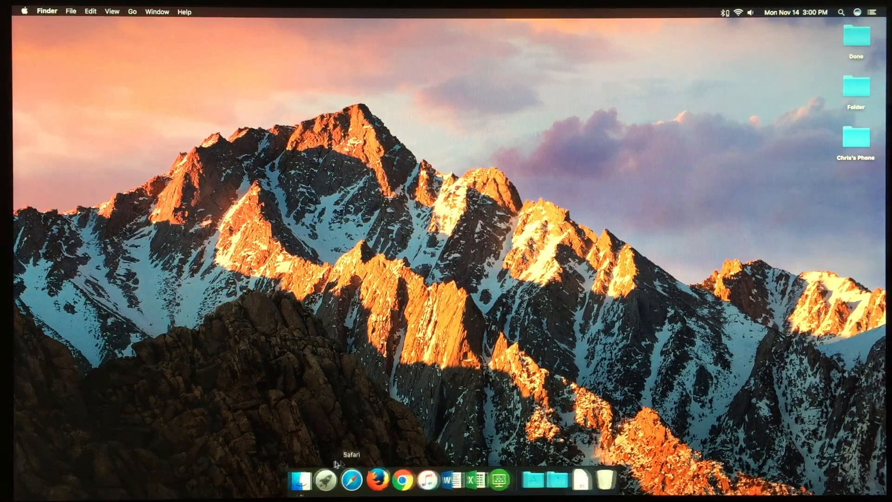
pyautogui.moveTo(401, 478)
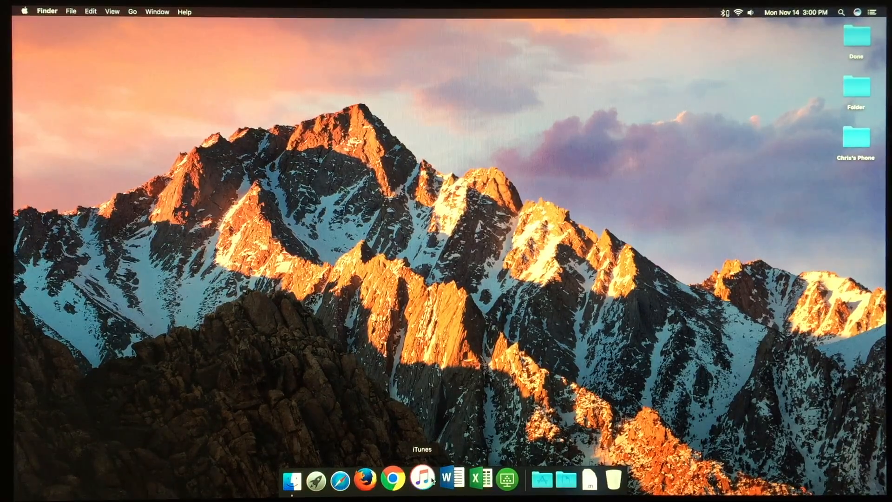
pyautogui.moveTo(451, 478)
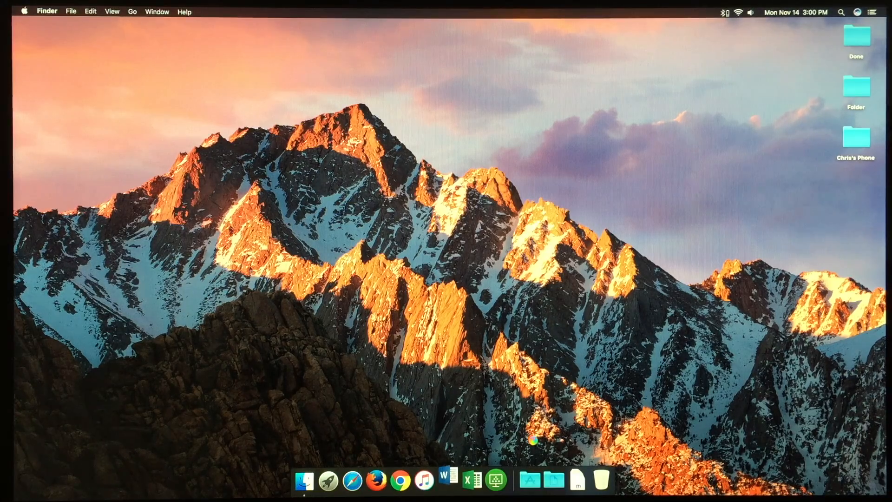
# Step: Launch Microsoft Word and create a blank document from the gallery
pyautogui.click(449, 480)
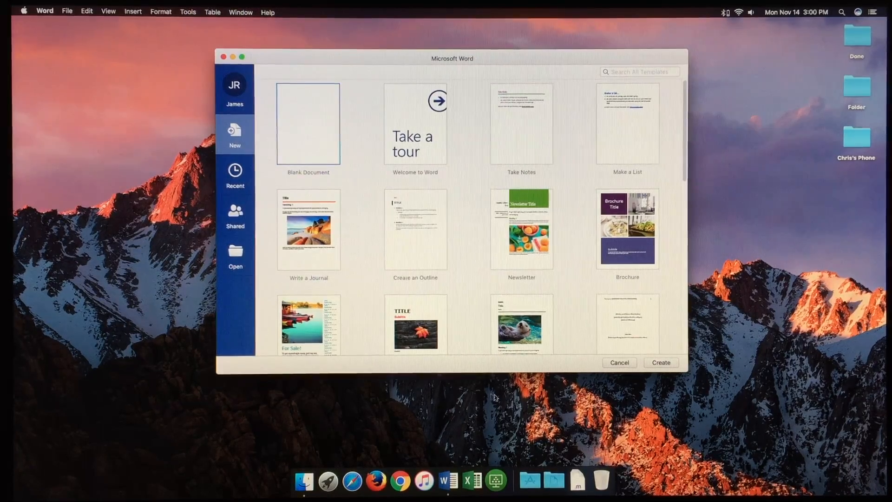
pyautogui.moveTo(457, 203)
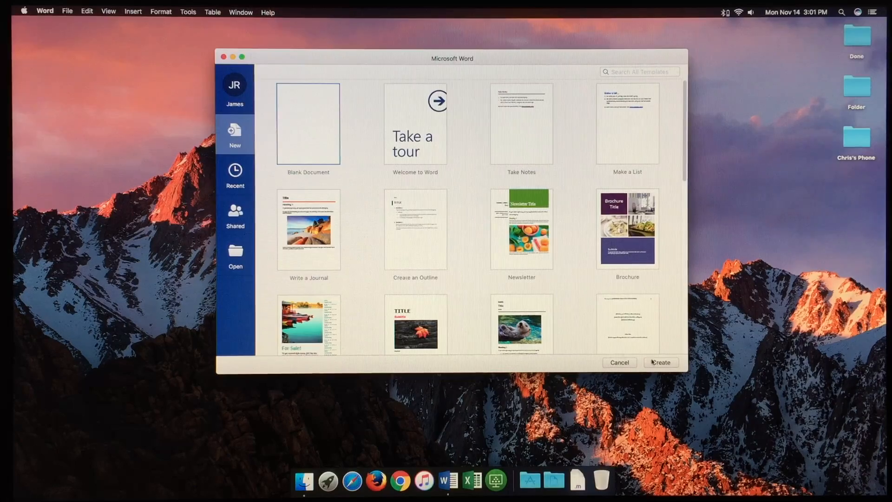
pyautogui.moveTo(708, 300)
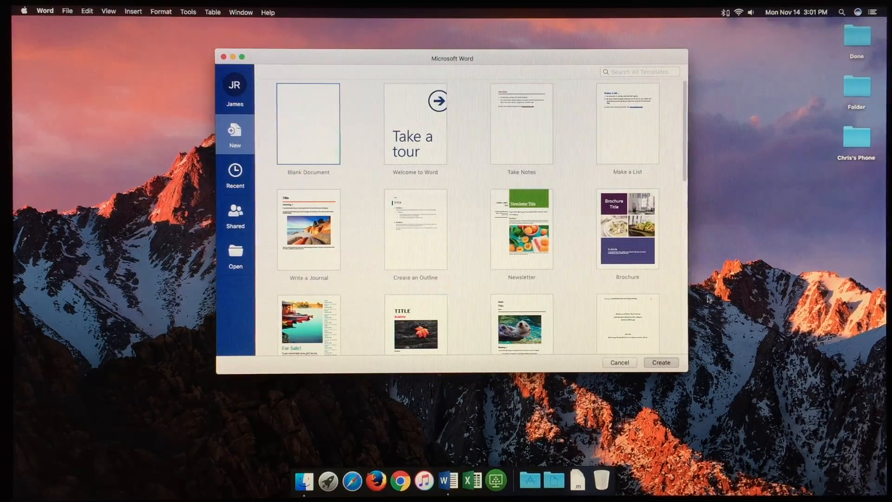
pyautogui.moveTo(702, 258)
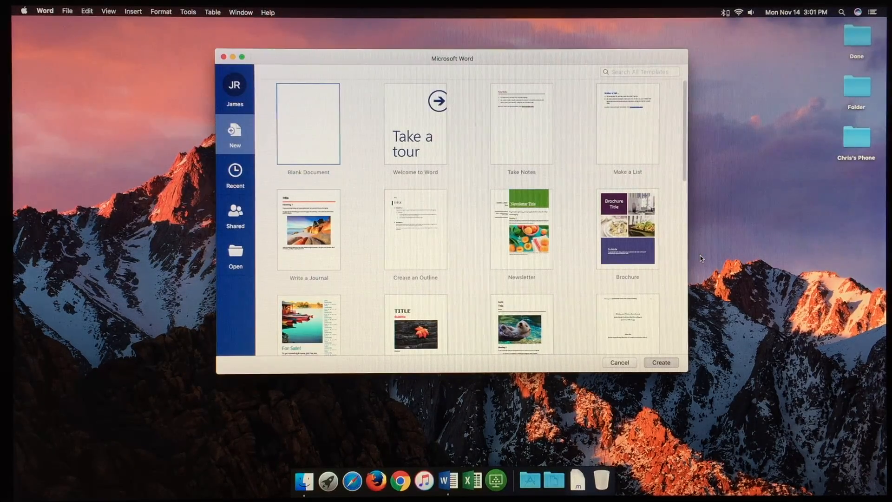
pyautogui.click(661, 362)
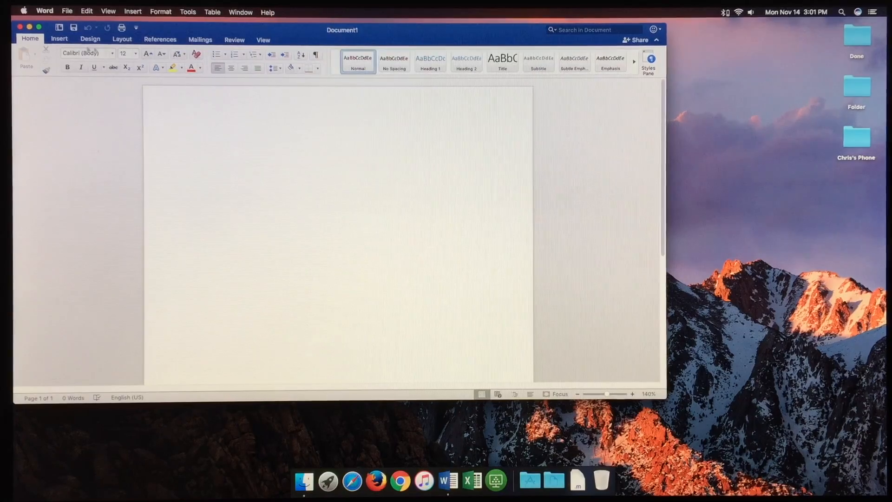
# Step: Look at the Insert options, click into the page, then close Document1
pyautogui.click(59, 38)
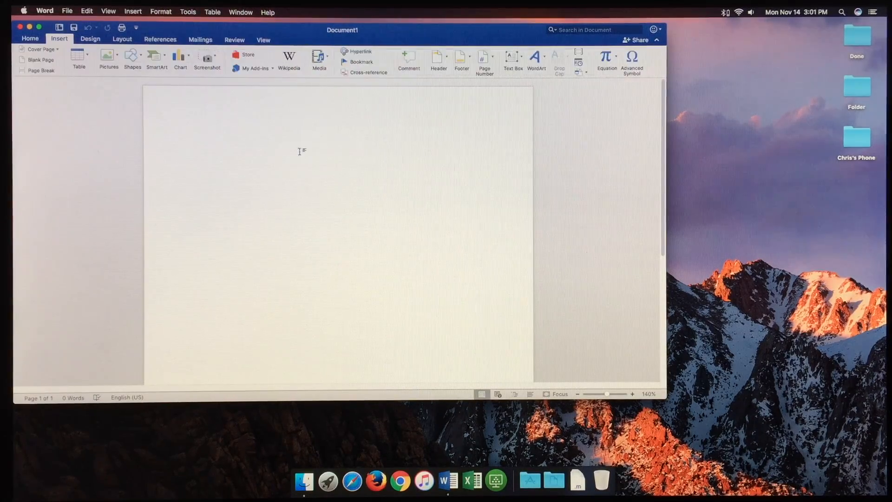
pyautogui.click(190, 135)
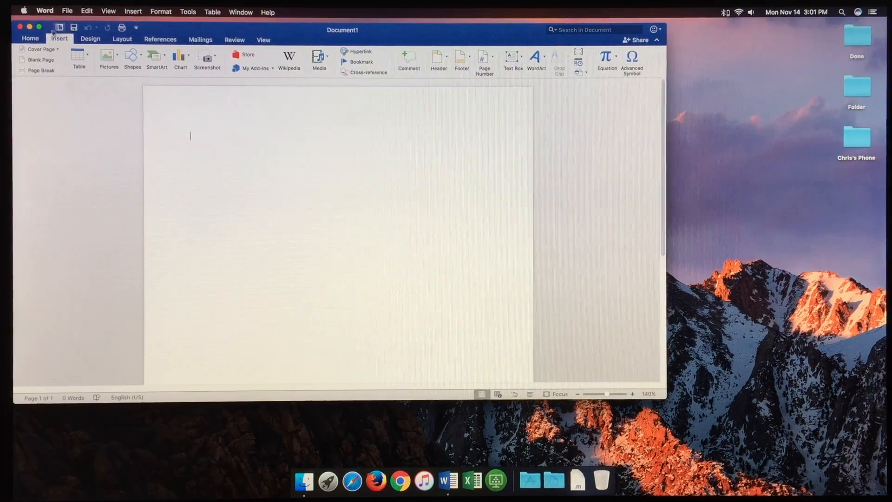
pyautogui.click(29, 38)
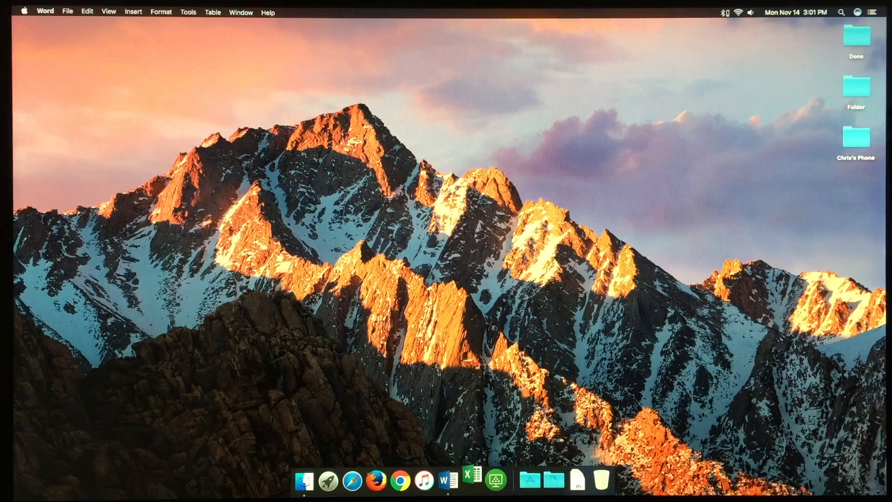
pyautogui.moveTo(566, 367)
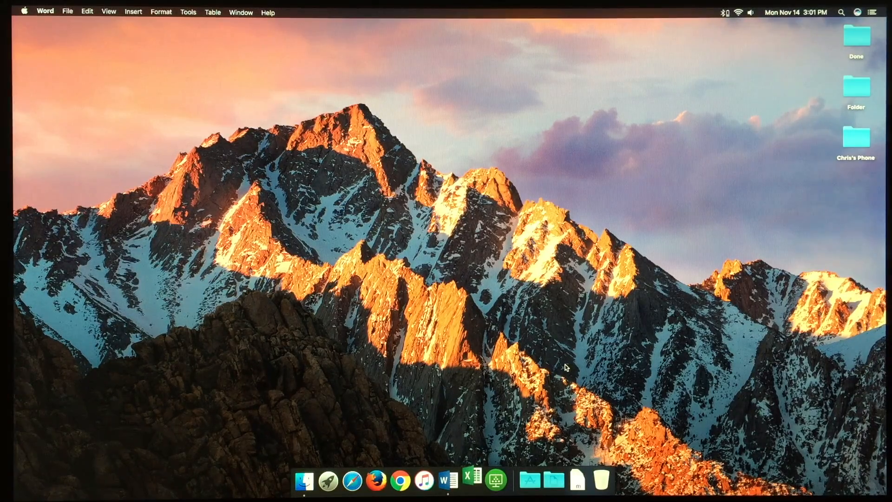
pyautogui.moveTo(447, 478)
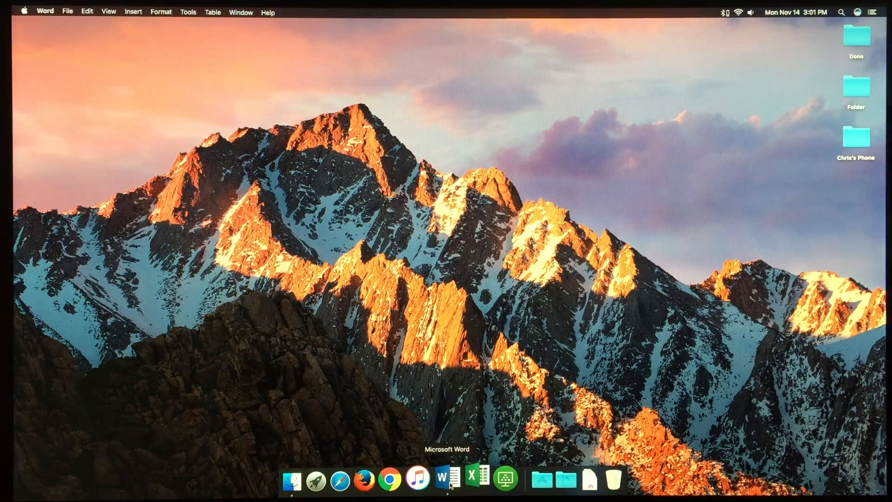
# Step: Launch Microsoft Excel from the Dock, then quit it from the Excel menu
pyautogui.click(478, 478)
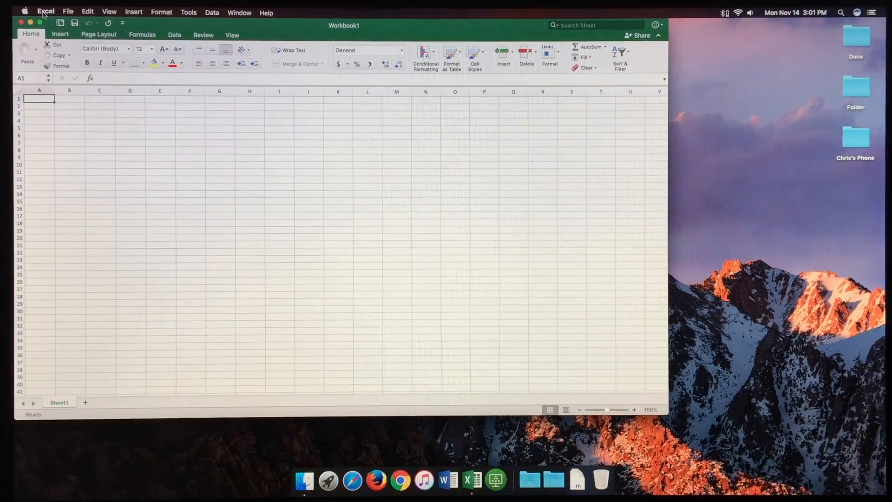
pyautogui.click(45, 11)
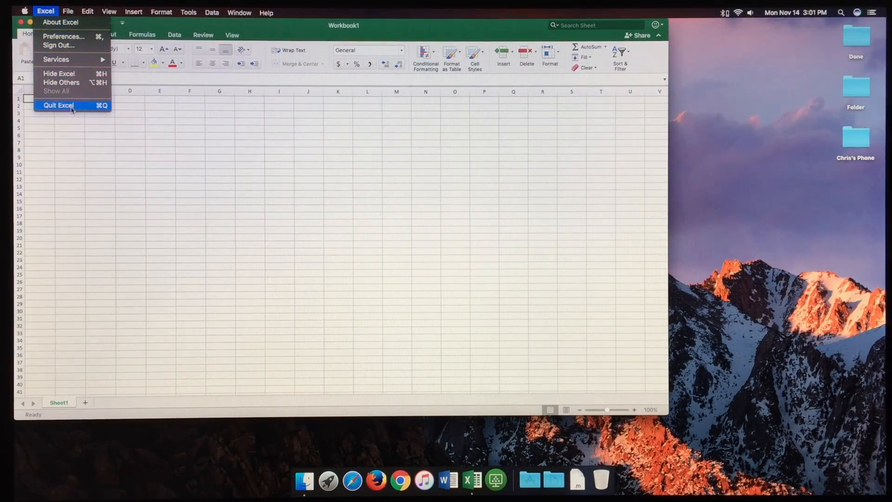
pyautogui.click(59, 106)
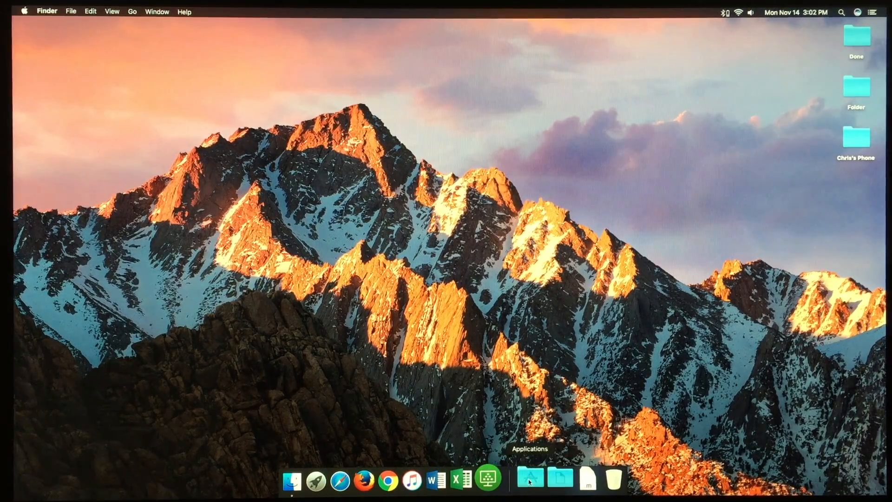
# Step: Open the Applications stack from the Dock and scroll down through the apps
pyautogui.click(529, 477)
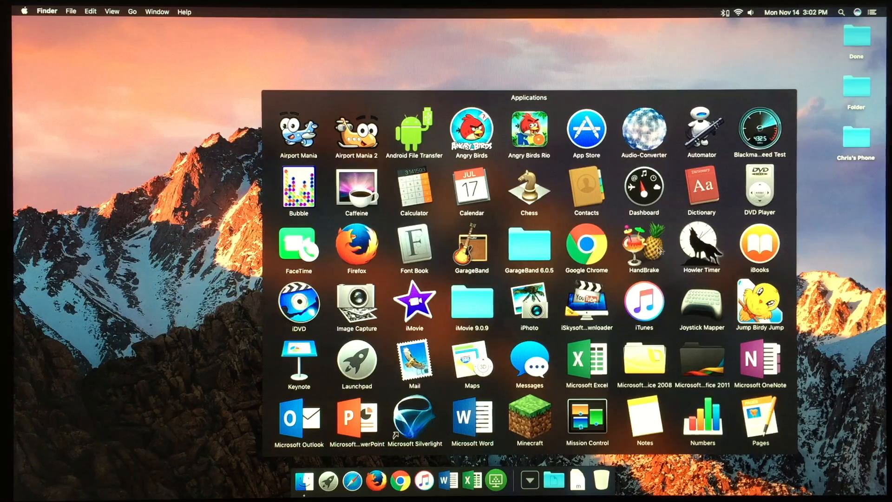
pyautogui.scroll(-3)
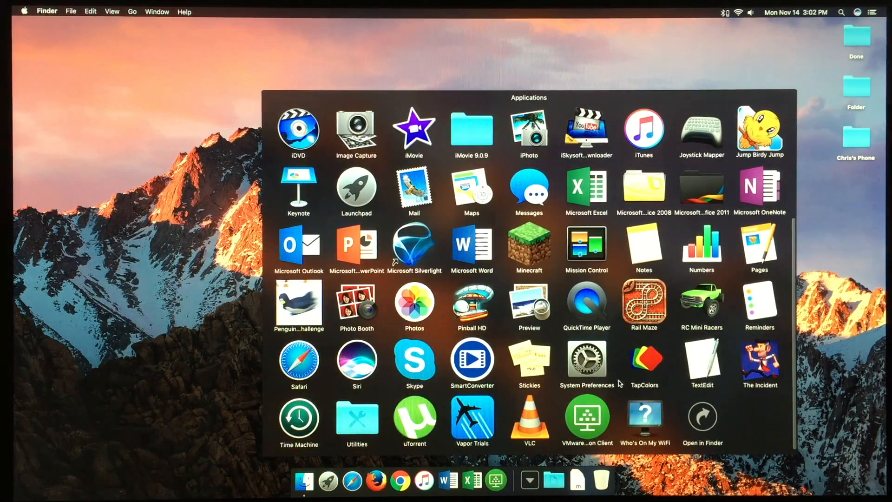
pyautogui.moveTo(528, 249)
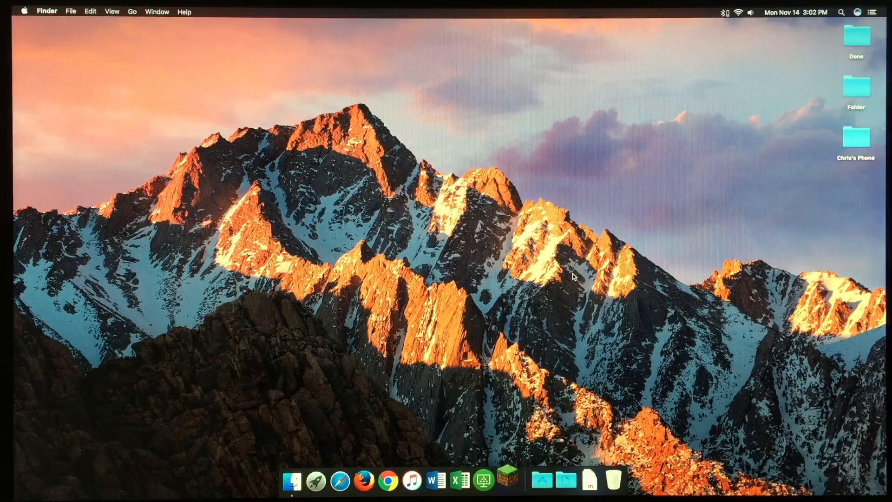
# Step: Launch Minecraft 1.11, go to Singleplayer, and select The Institution world
pyautogui.click(507, 479)
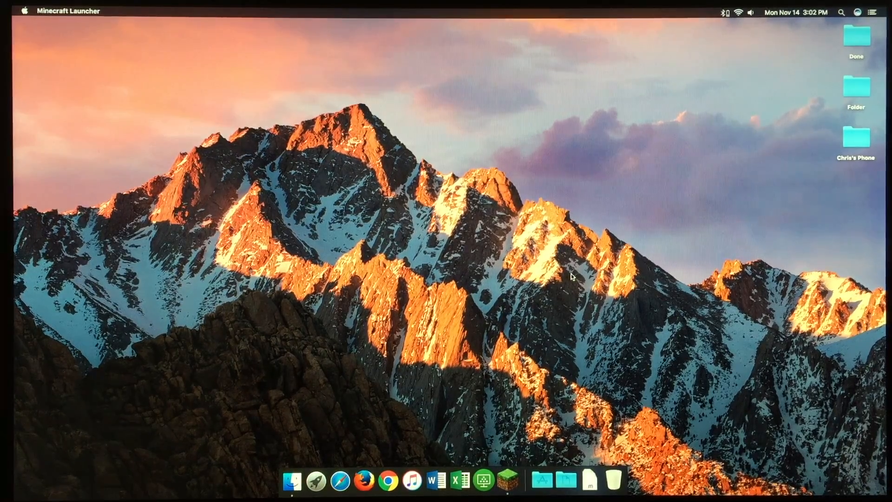
pyautogui.click(507, 480)
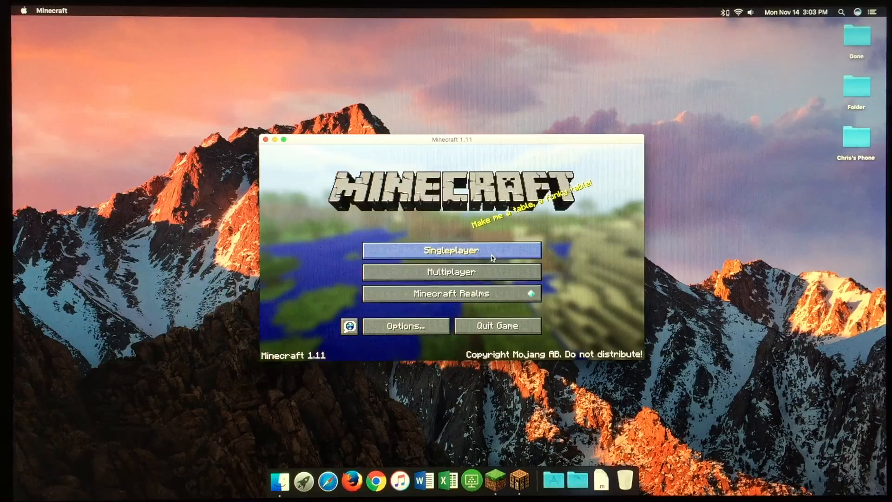
pyautogui.click(450, 250)
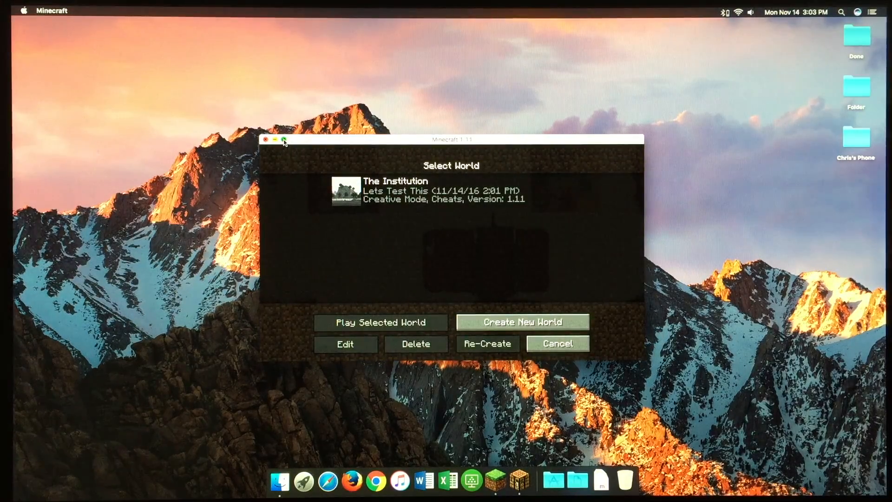
pyautogui.click(284, 139)
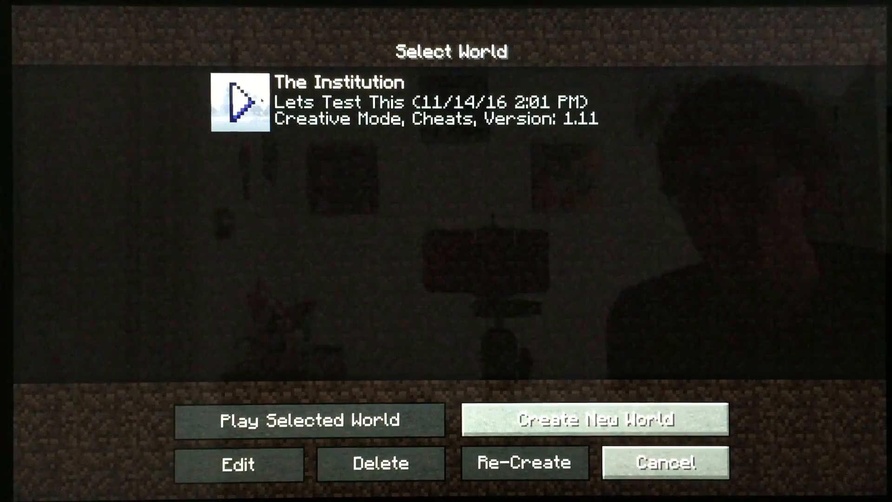
# Step: Load The Institution world, showing the brick building complex on the hilltop
pyautogui.click(309, 420)
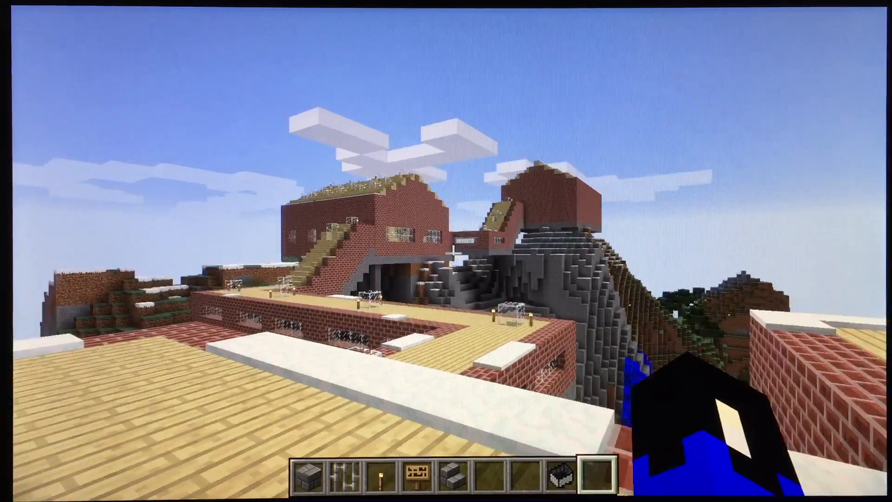
pyautogui.moveTo(446, 250)
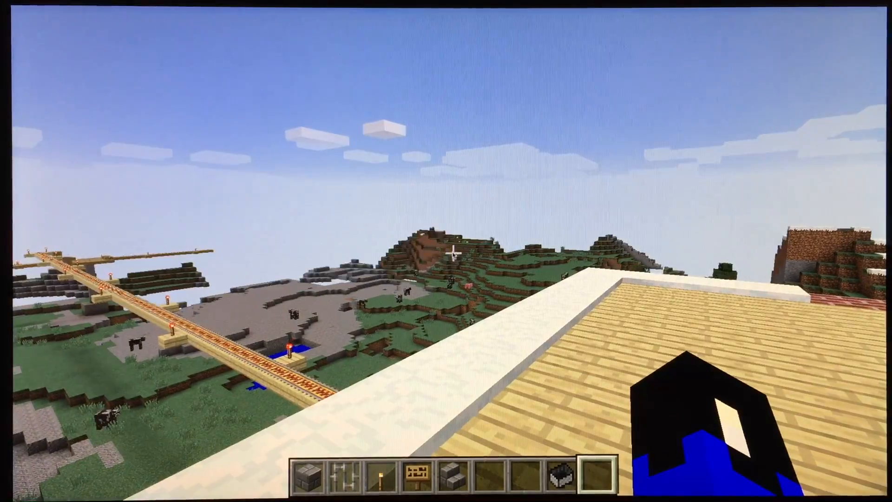
pyautogui.press('Escape')
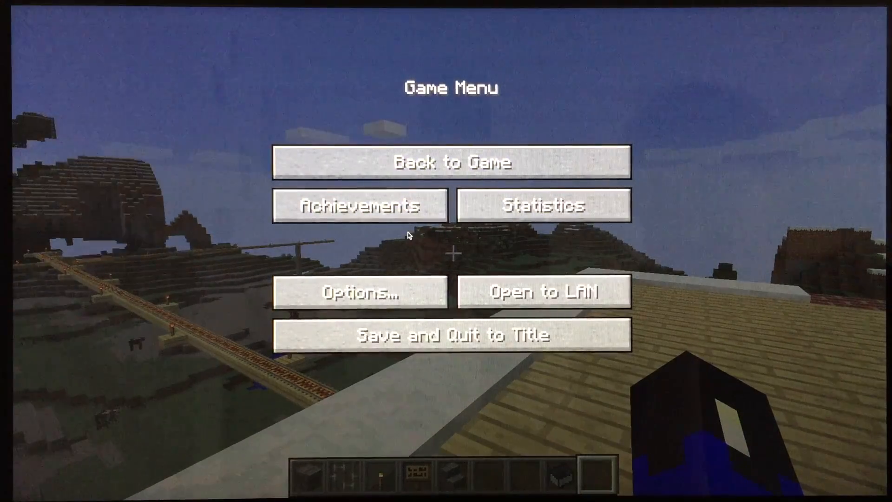
pyautogui.click(360, 292)
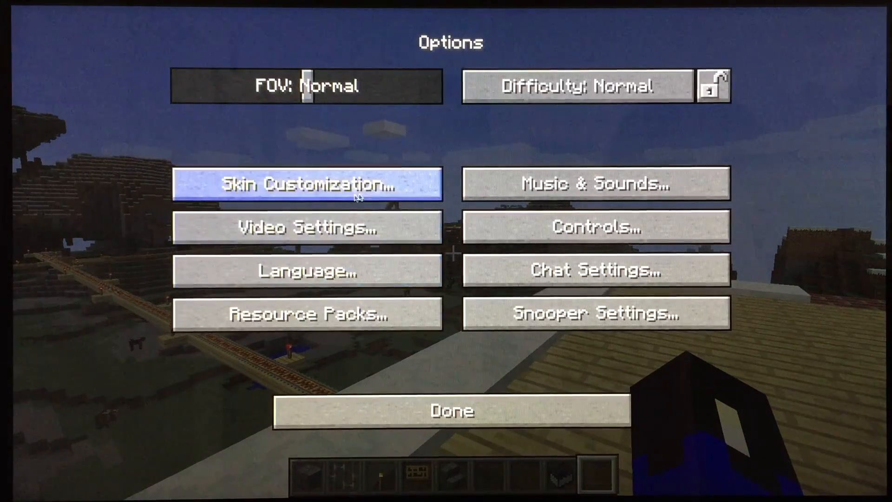
pyautogui.click(306, 226)
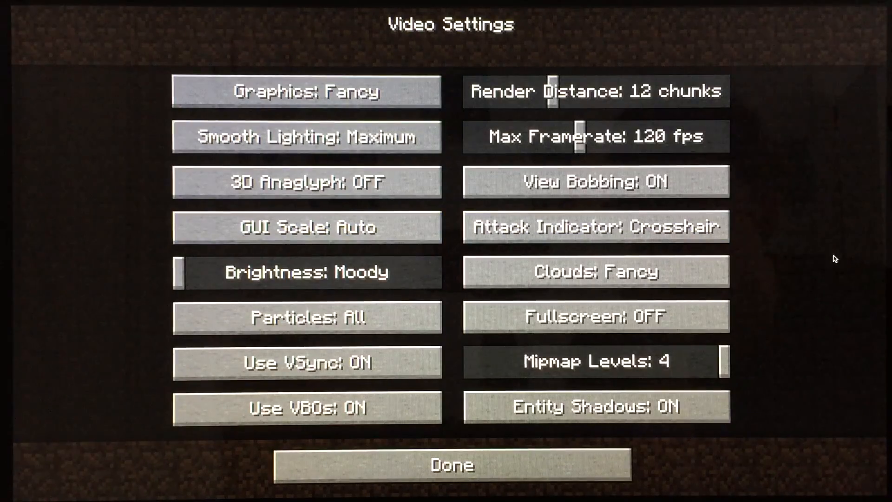
pyautogui.click(450, 464)
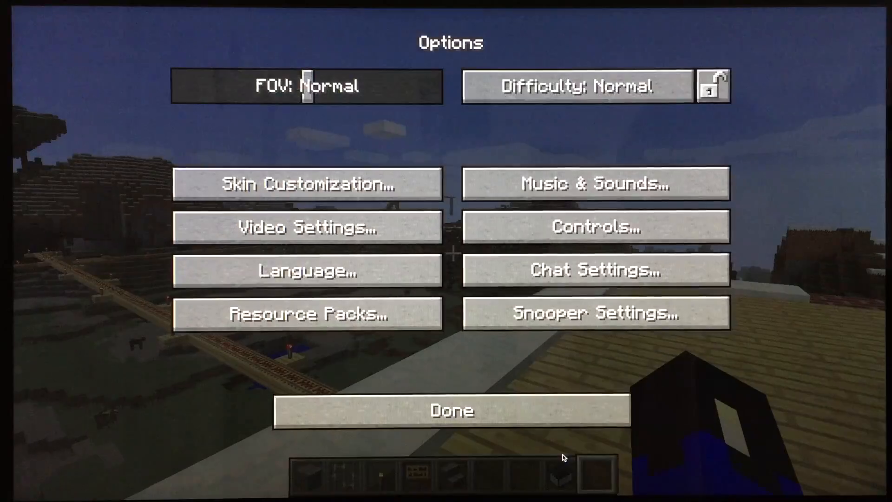
pyautogui.moveTo(595, 227)
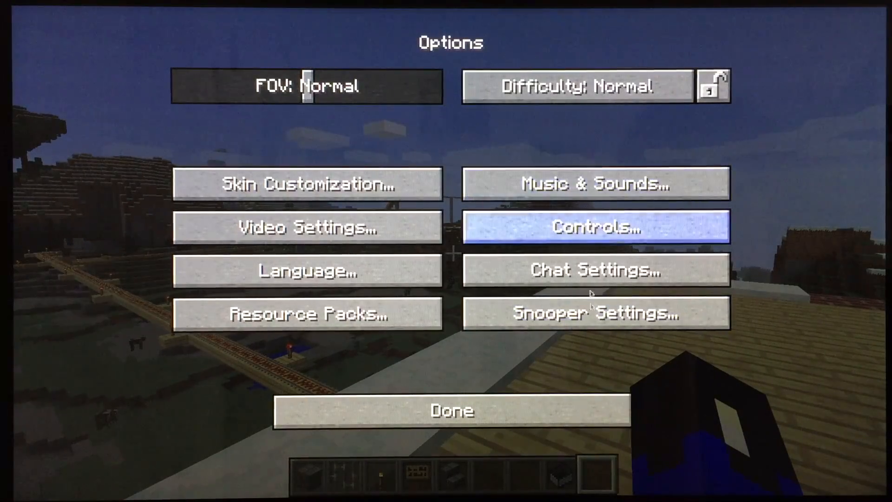
pyautogui.moveTo(447, 362)
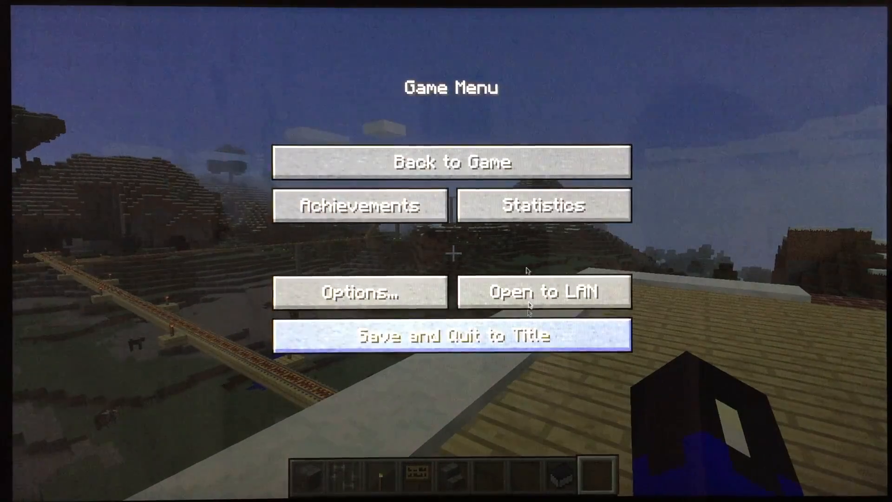
pyautogui.click(452, 161)
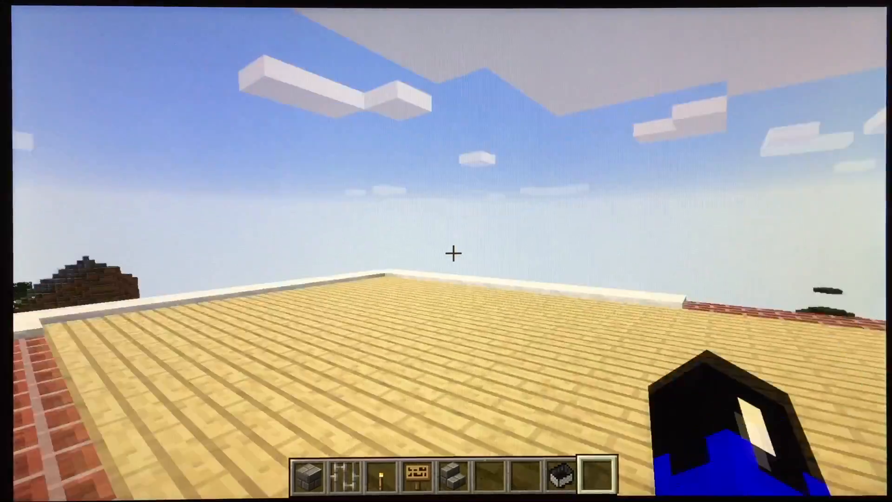
pyautogui.moveTo(446, 251)
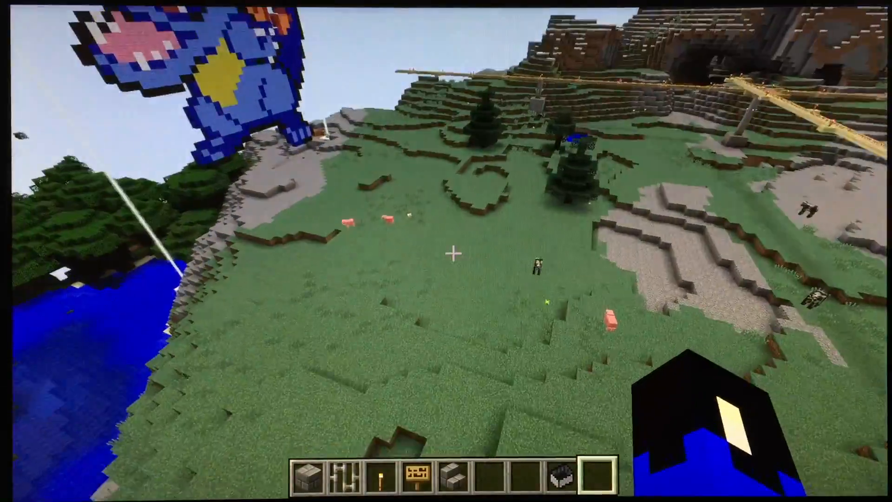
pyautogui.moveTo(446, 251)
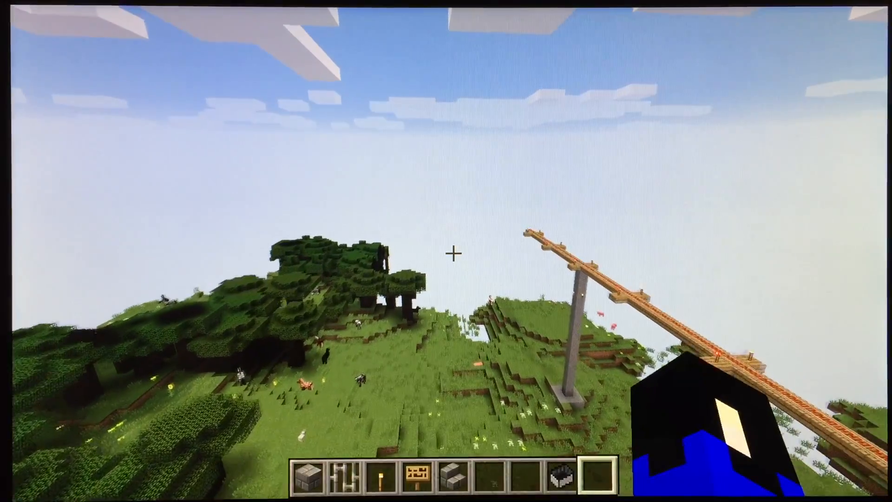
pyautogui.moveTo(446, 253)
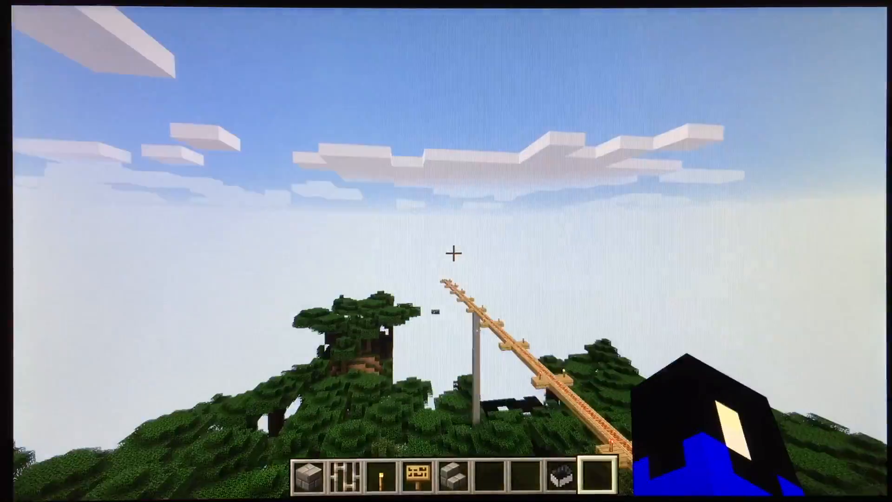
# Step: Quit Minecraft after flying over the grassland and rail line, returning to the desktop
pyautogui.press('Escape')
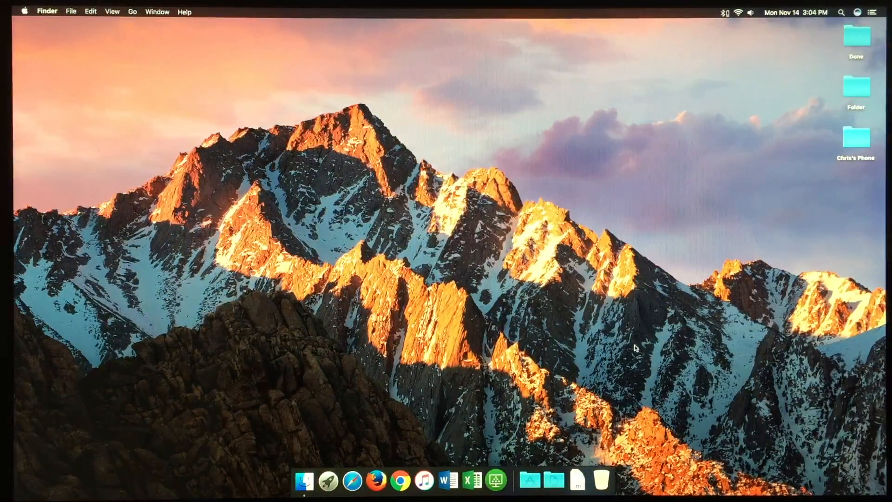
pyautogui.moveTo(530, 478)
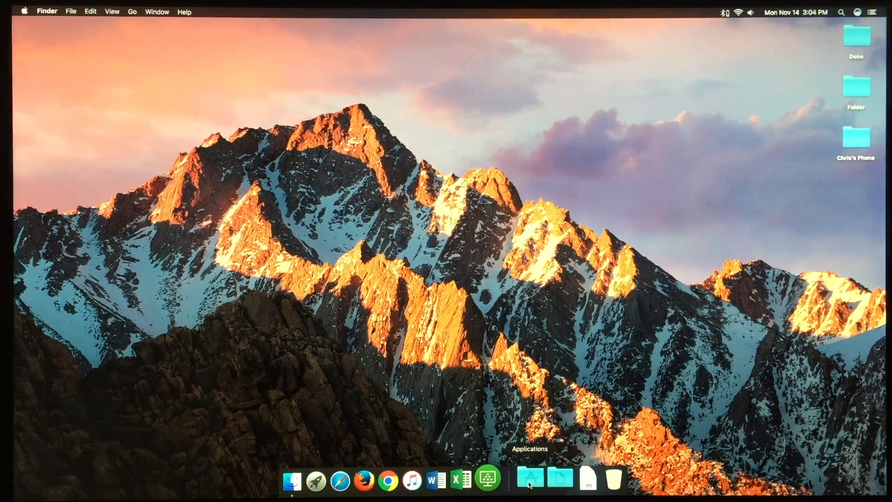
pyautogui.click(529, 476)
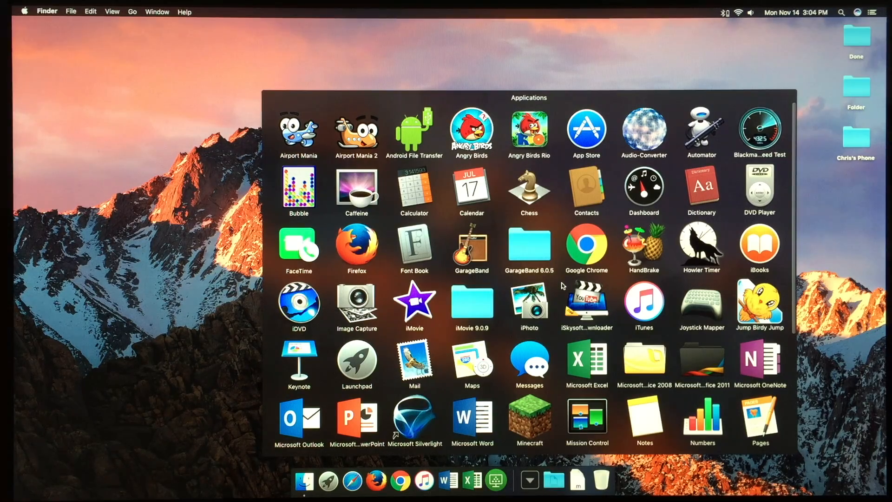
pyautogui.scroll(-3)
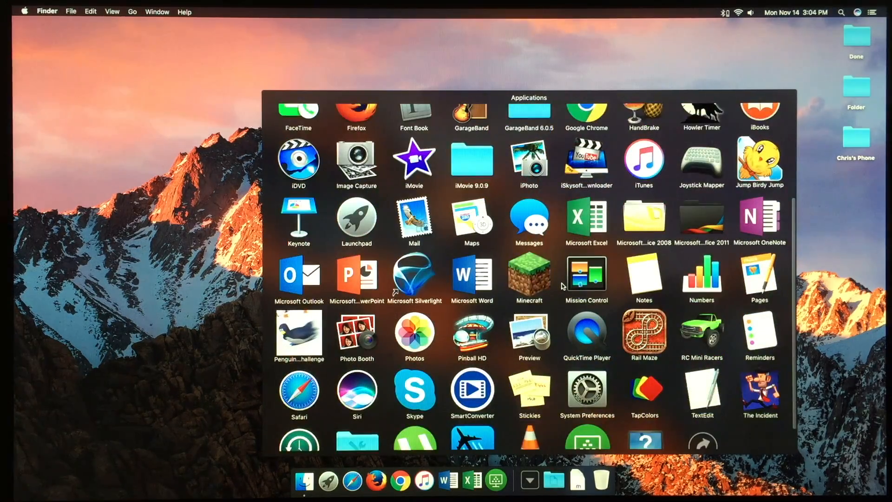
pyautogui.scroll(-3)
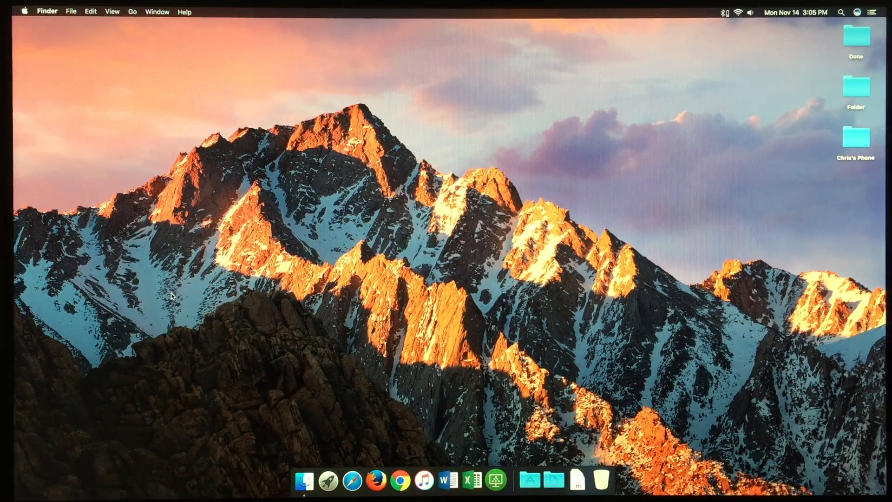
pyautogui.moveTo(505, 220)
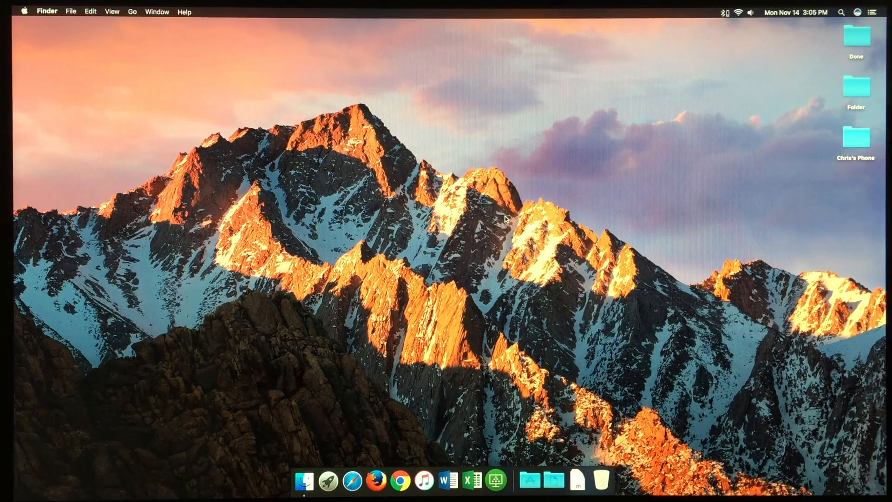
pyautogui.moveTo(505, 229)
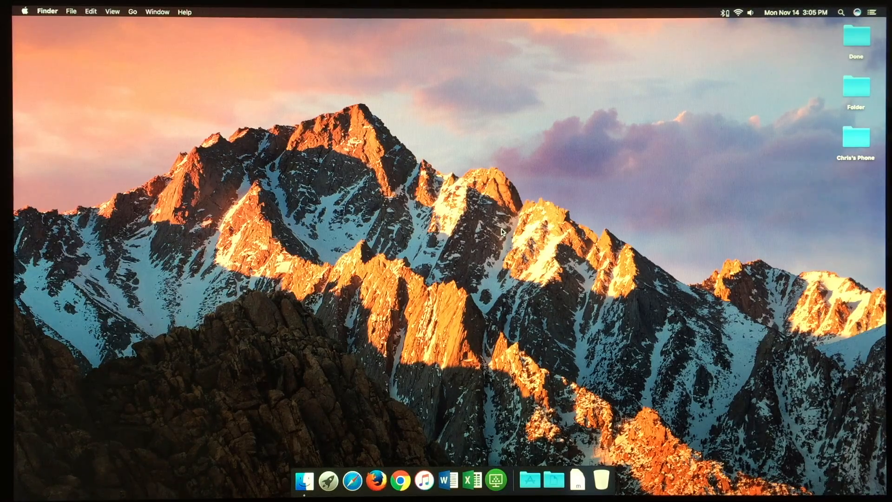
# Step: Open the Apple menu to reveal the Sleep, Restart and Shut Down options
pyautogui.click(25, 11)
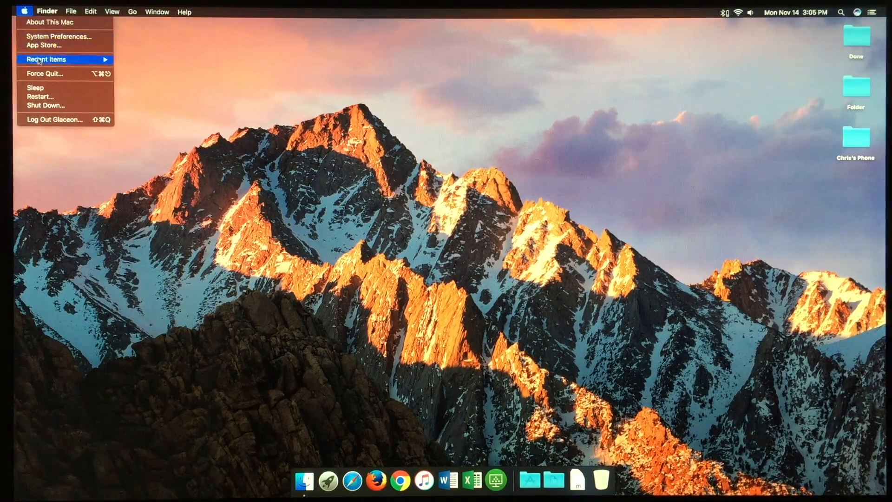